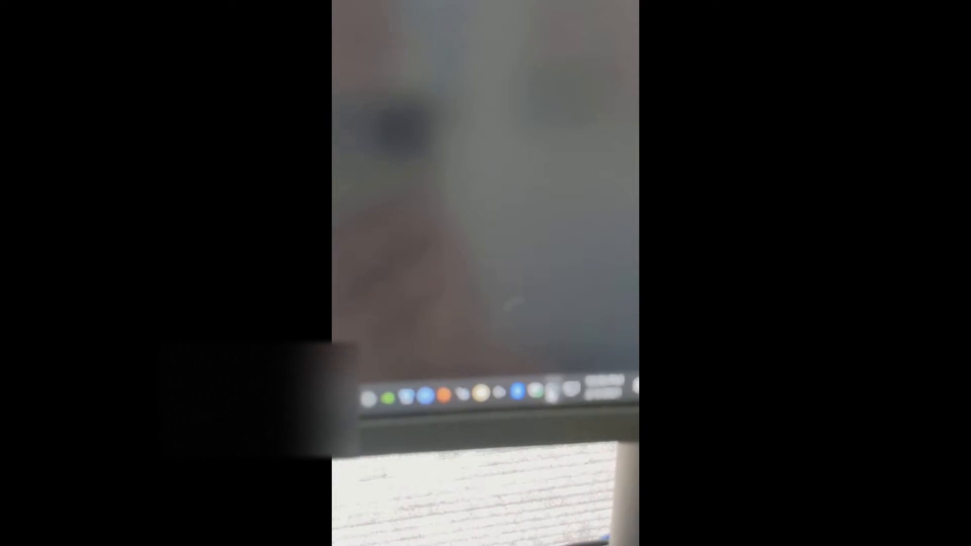
Join the ITEAD-1000f90f42 Wi-Fi network, entering its security key.
click(543, 373)
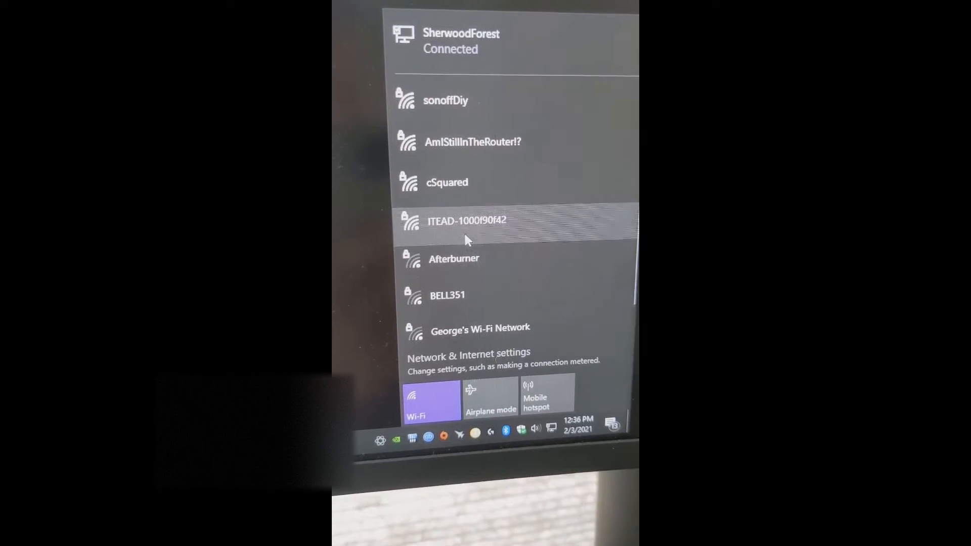
click(467, 221)
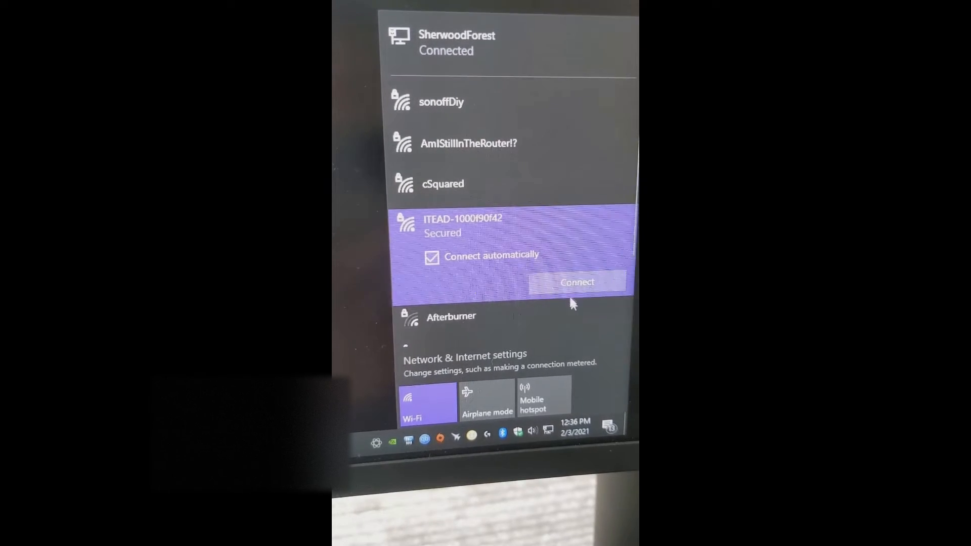
click(576, 281)
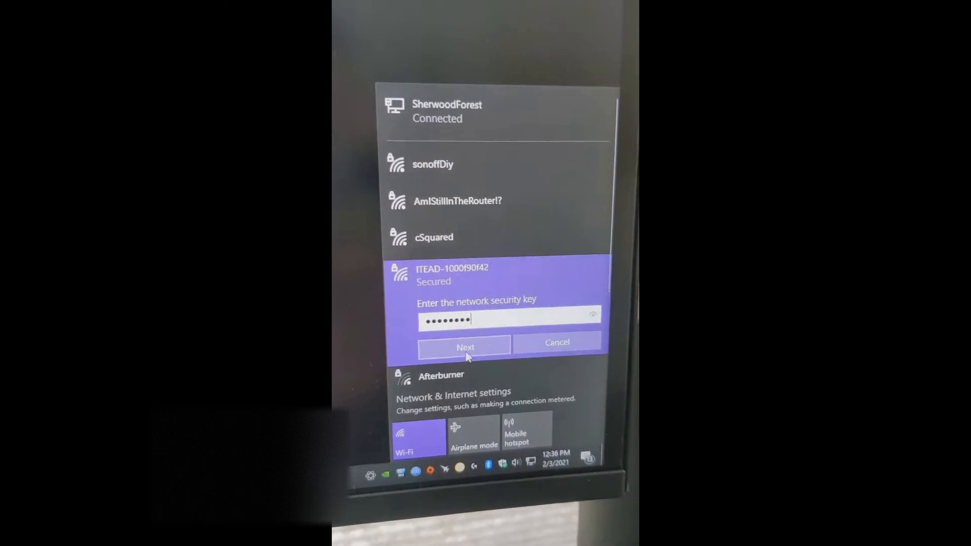
click(464, 347)
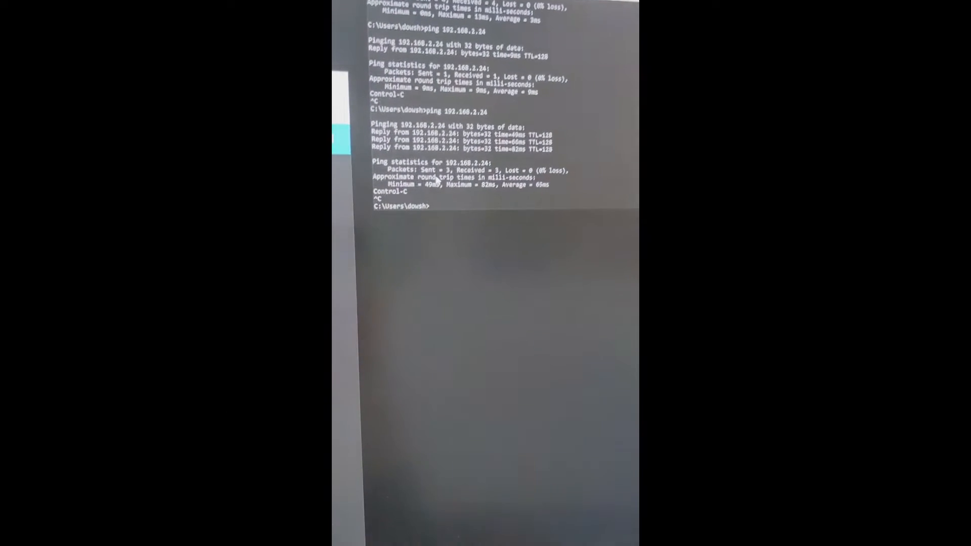
Ping the device at 10.10.7.1 to confirm it replies.
text(ping 10.10.7.1)
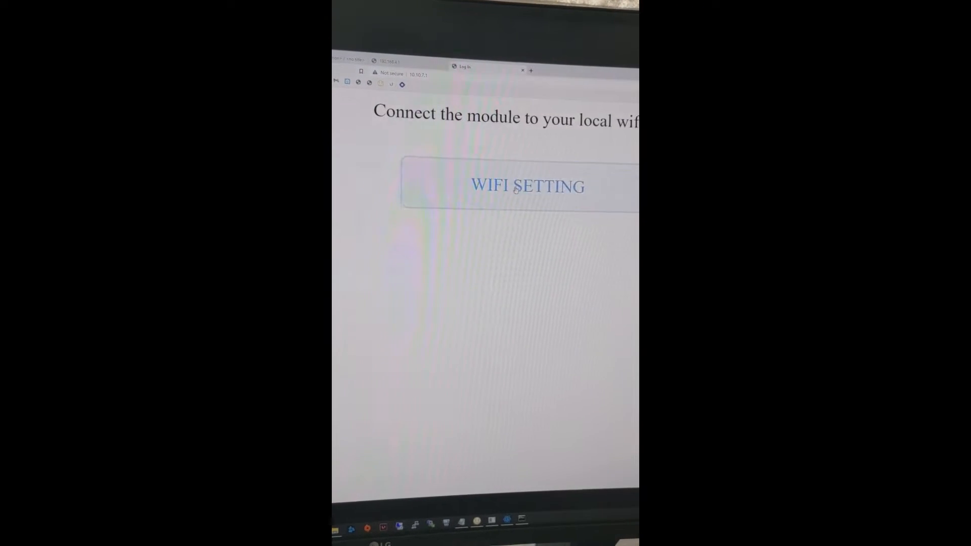
In the Wi-Fi setting form, enter network name sonoffDiy and its password, then save.
click(526, 185)
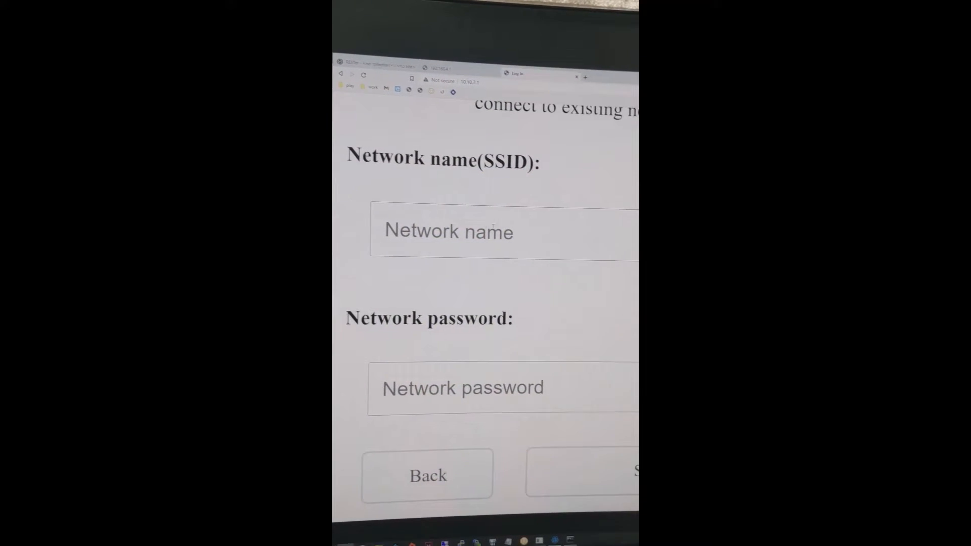
text(sono)
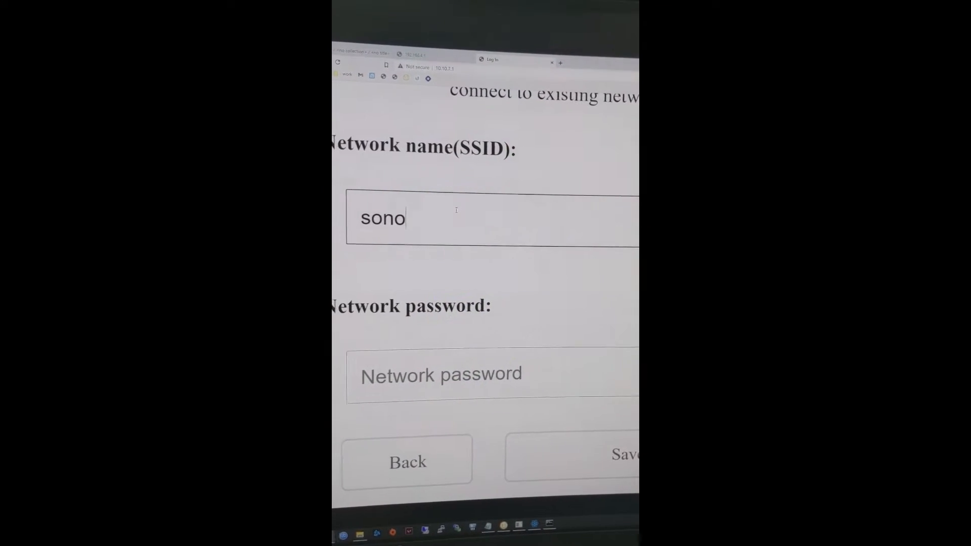
text(ffDiy)
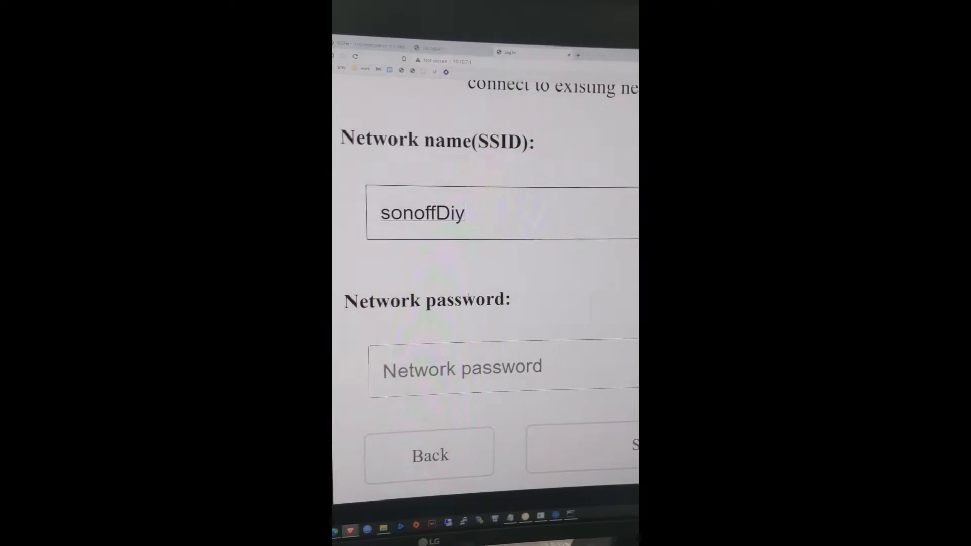
text(20170618)
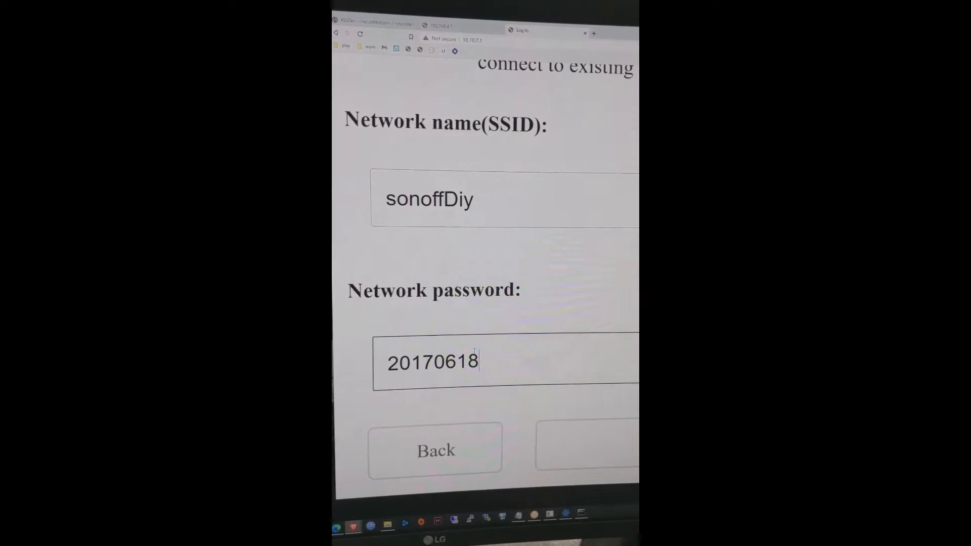
text(sn)
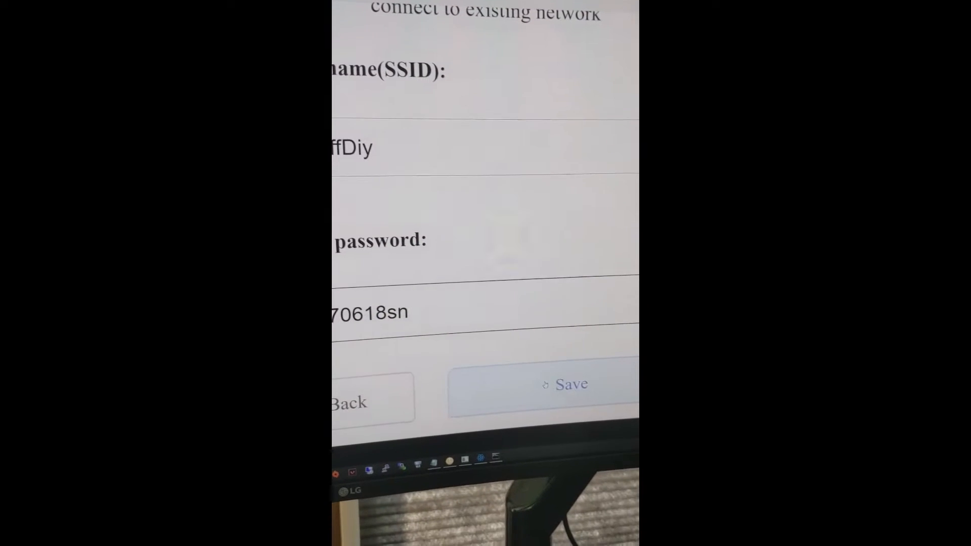
click(563, 384)
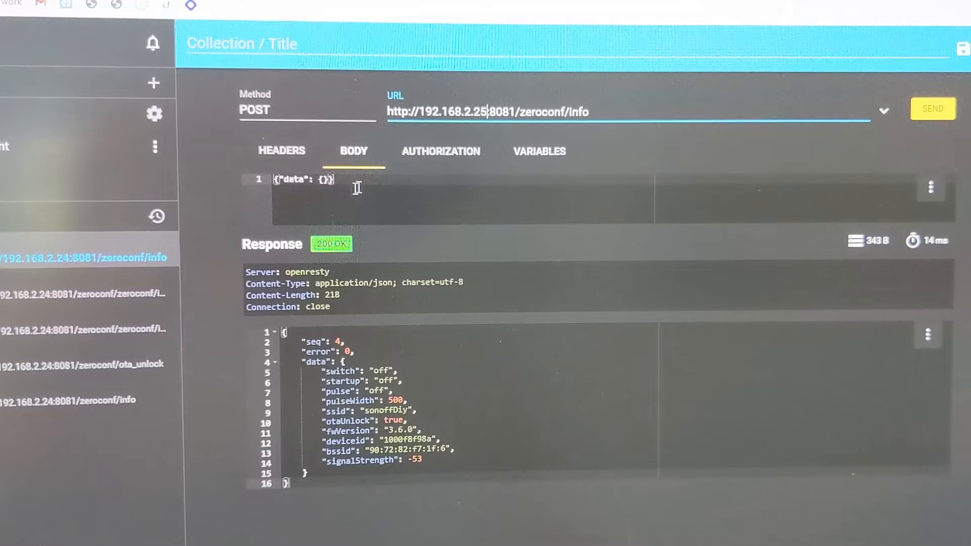
click(926, 109)
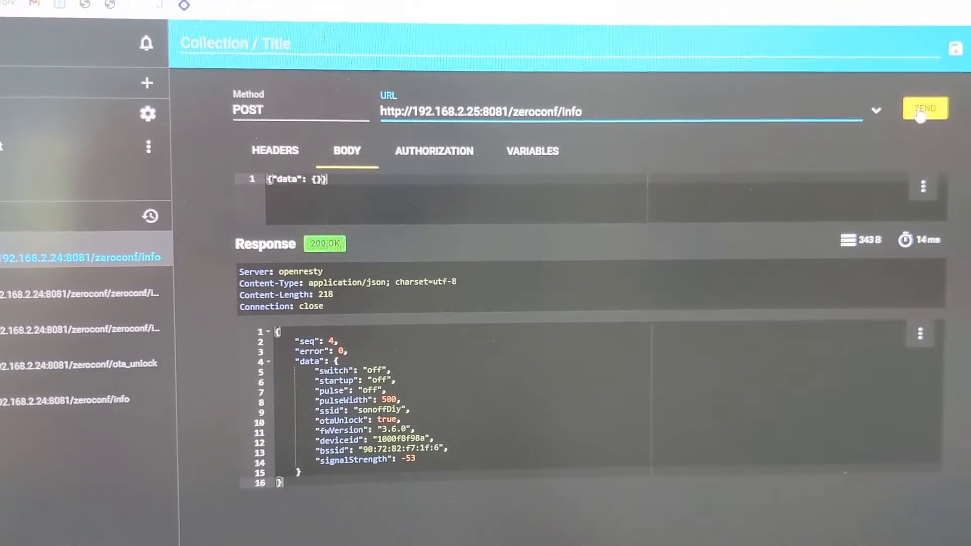
click(925, 109)
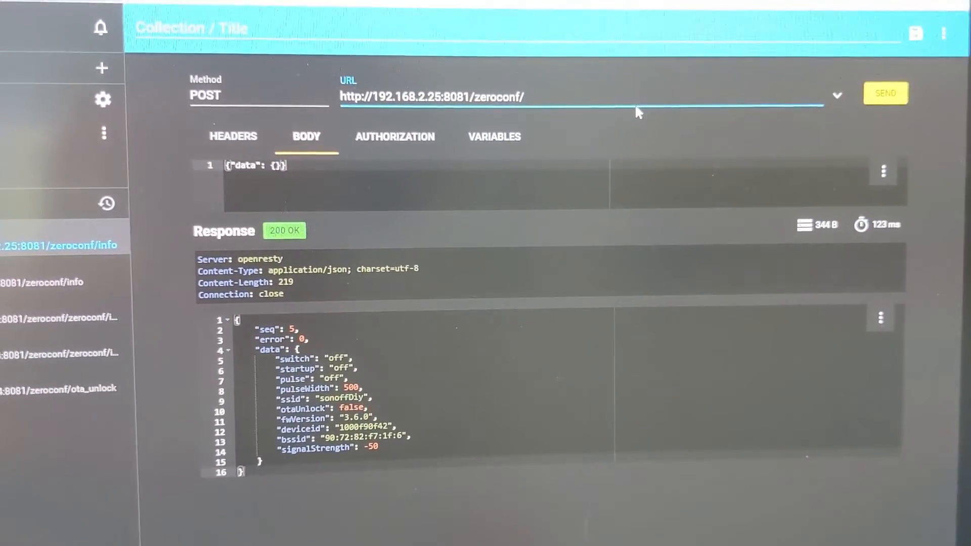
Send the zeroconf/ota_unlock request to 192.168.2.25, then resend zeroconf/info.
text(ota_)
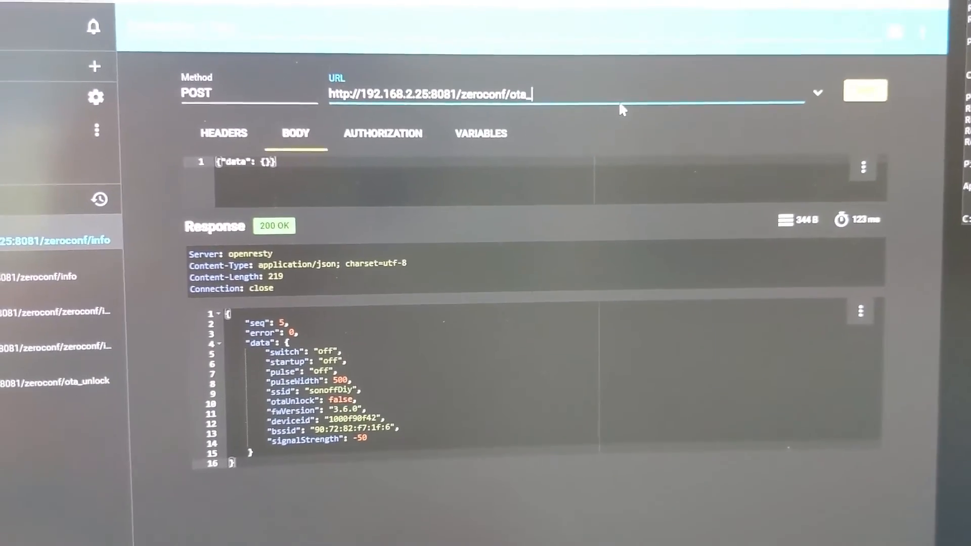
text(unlock)
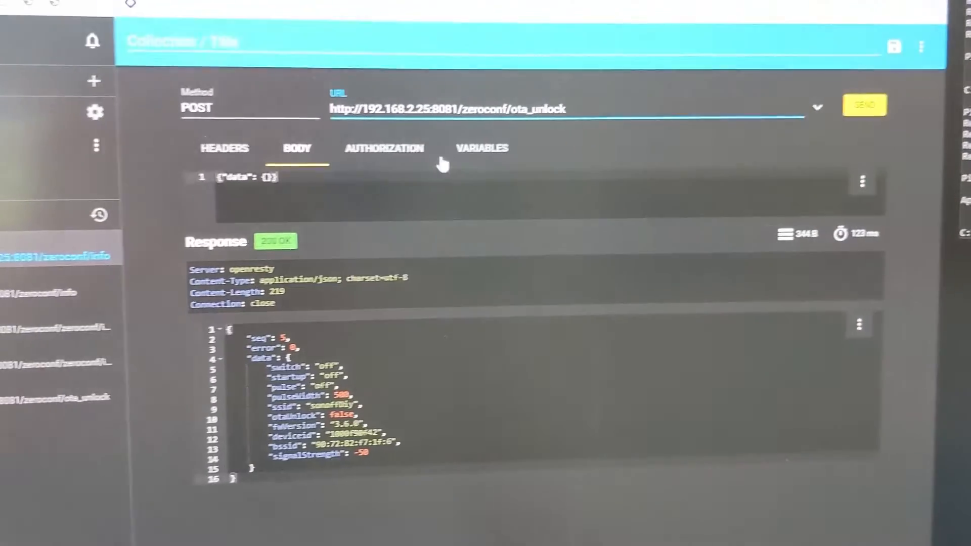
click(863, 105)
text(inf)
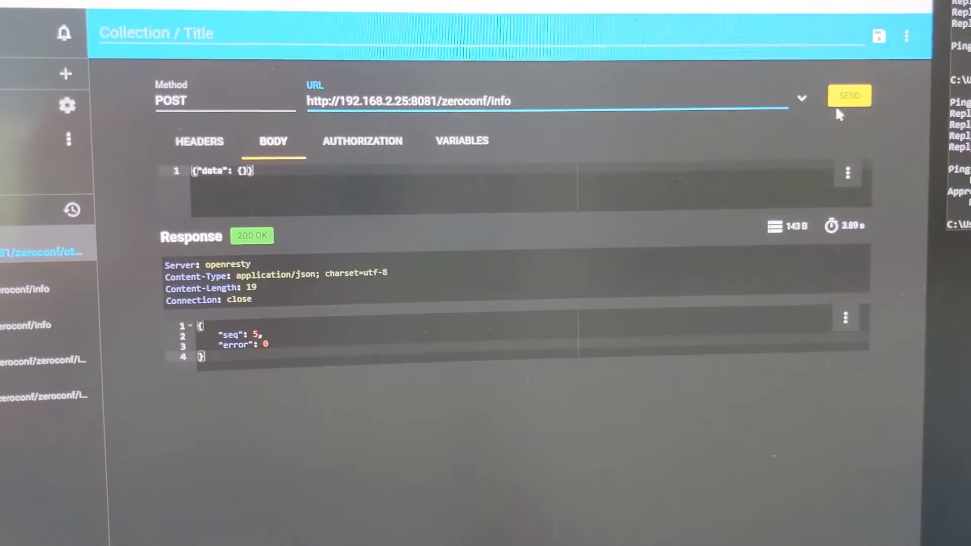
click(849, 96)
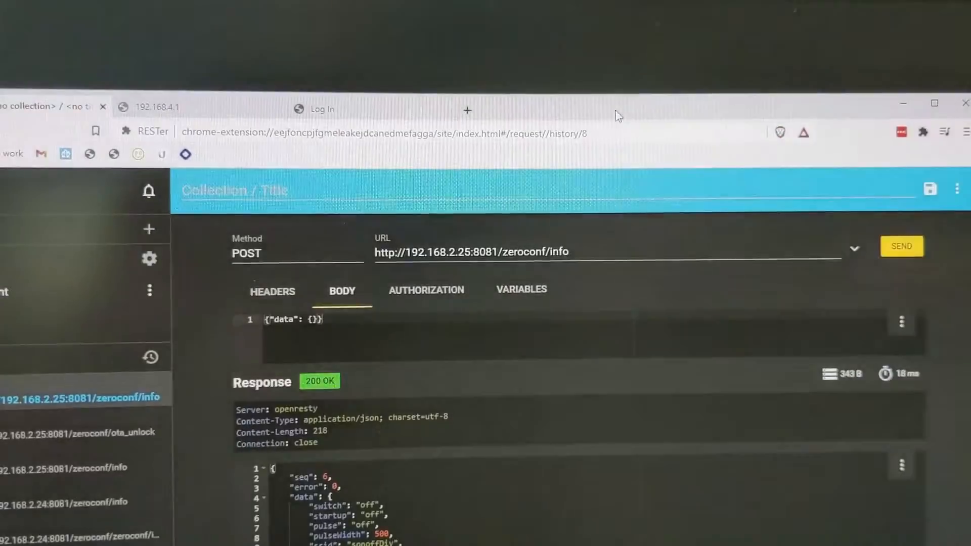
scroll(down, 3)
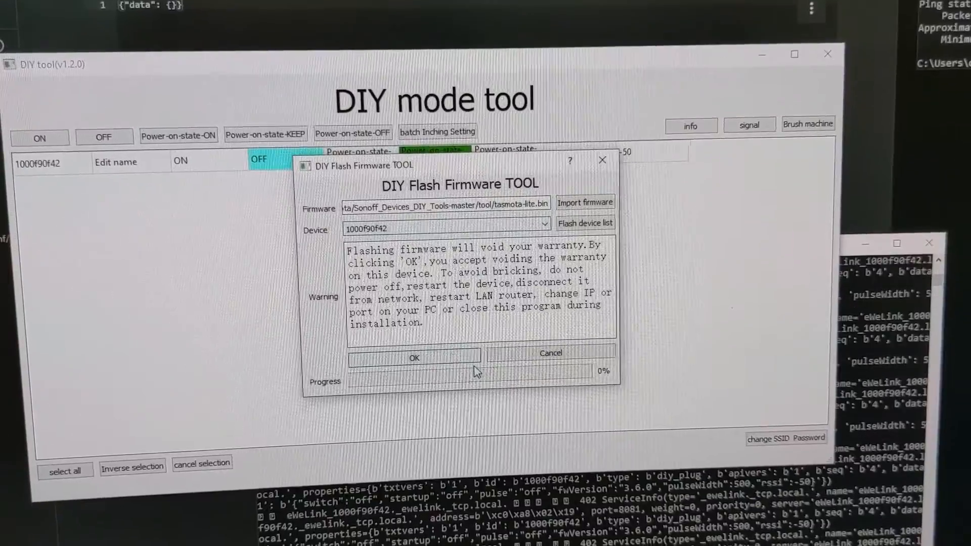
Accept the warning to start flashing tasmota-lite.bin onto device 1000f90f42.
click(413, 357)
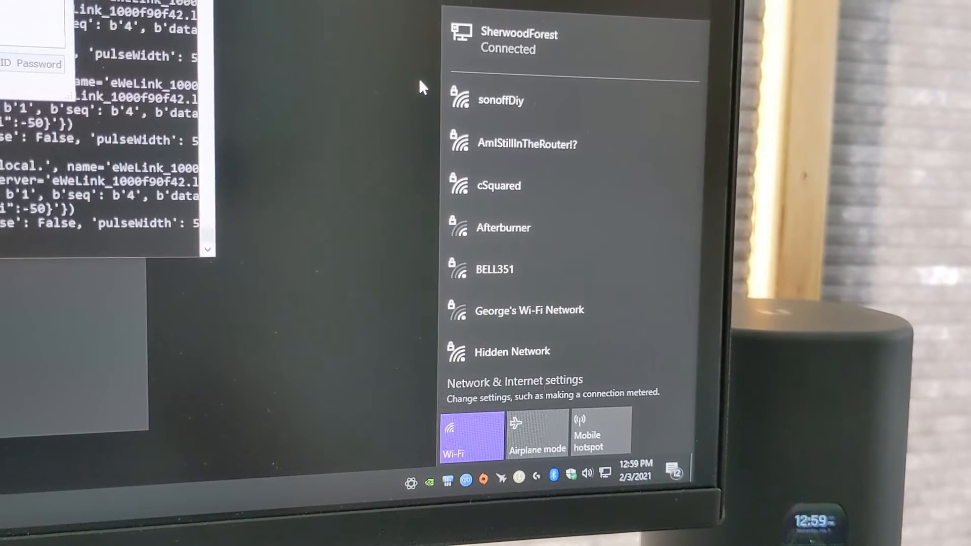
mouse_move(501, 103)
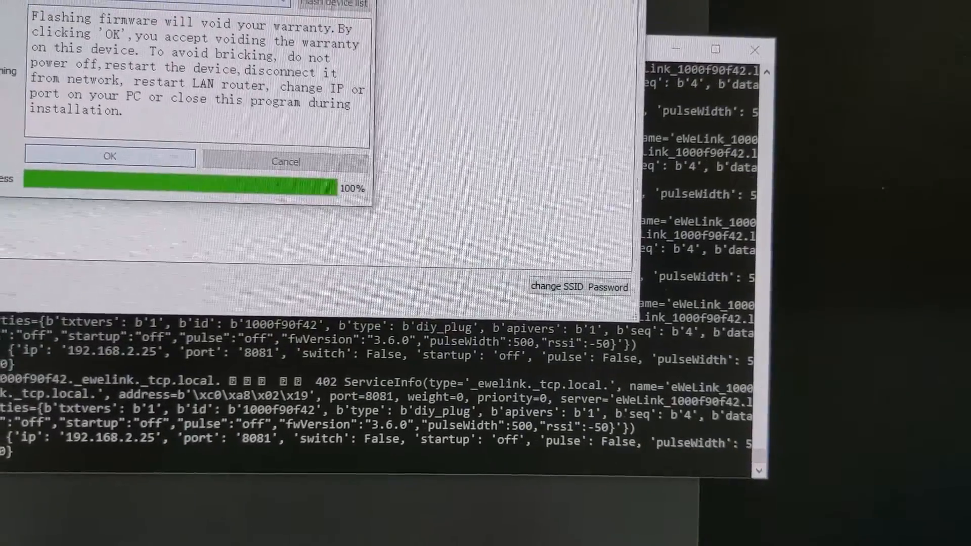
Connect to the open tasmota_FBA124-0292 Wi-Fi network.
click(110, 157)
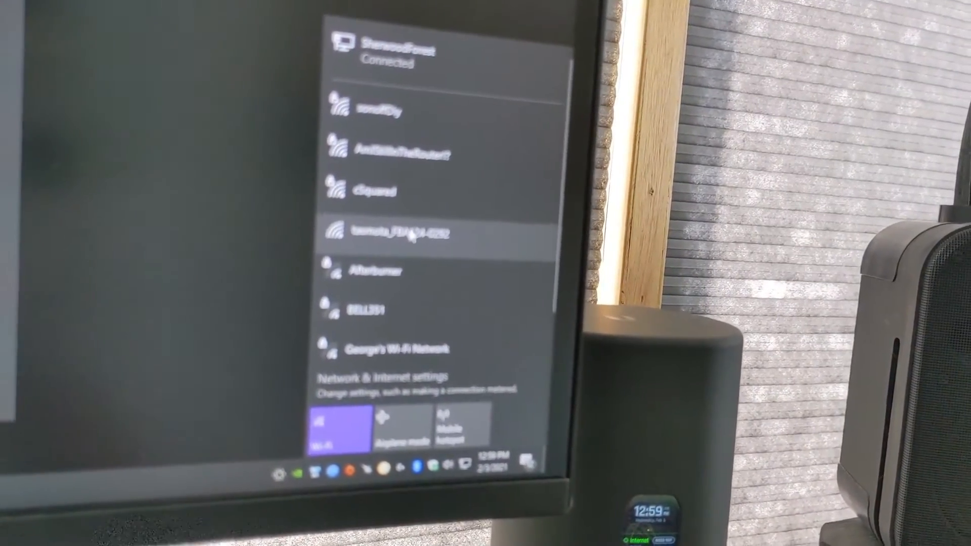
click(402, 234)
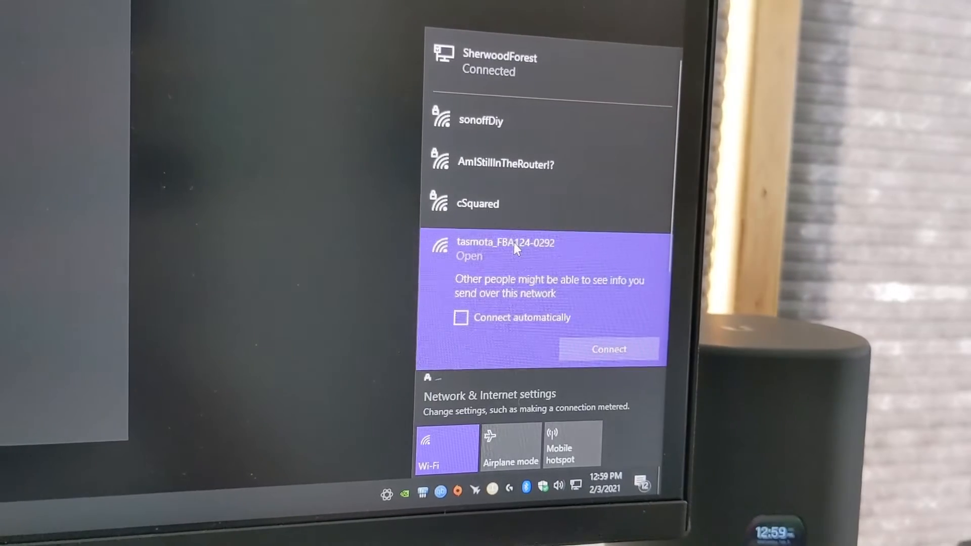
click(608, 349)
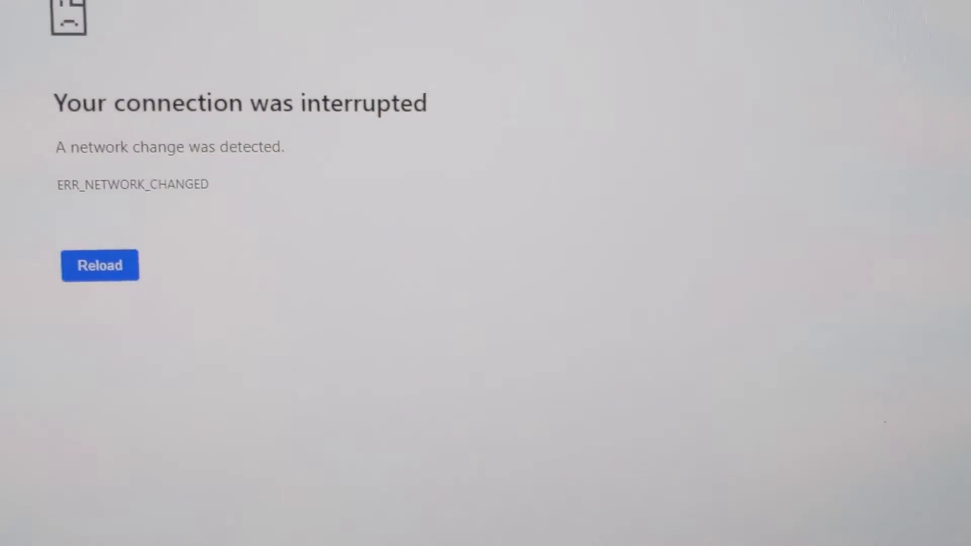
Reload the error page and load Tasmota's Configure WiFi page at 192.168.4.1.
click(99, 264)
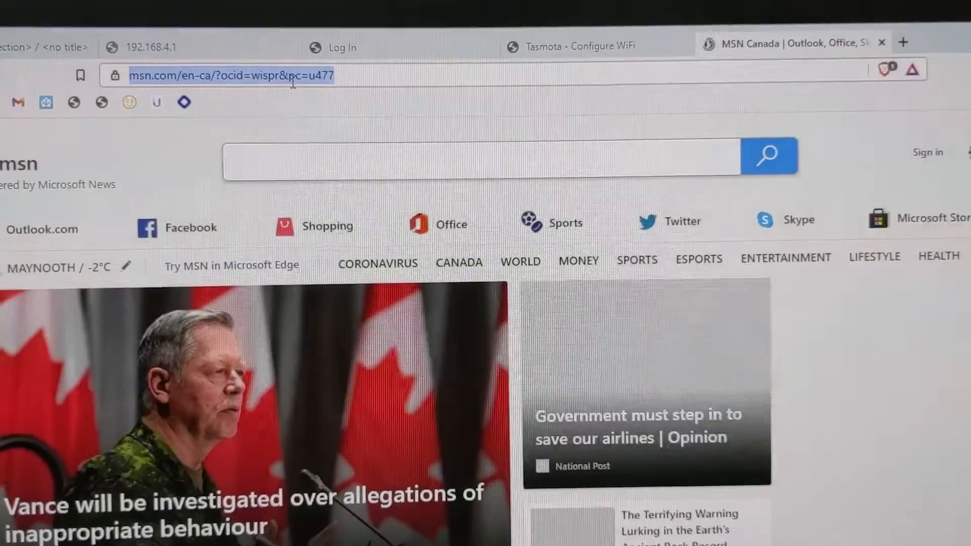
text(192.168.2.1)
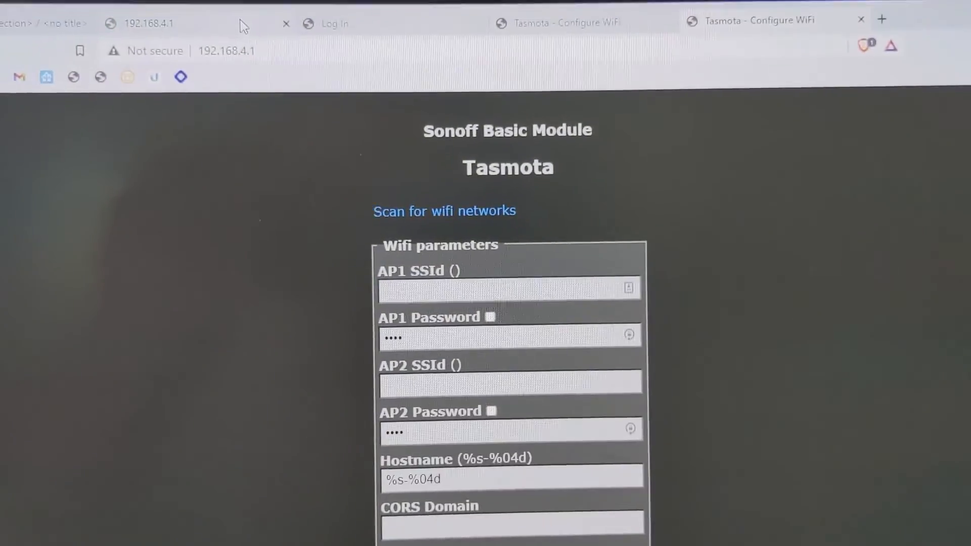
scroll(down, 3)
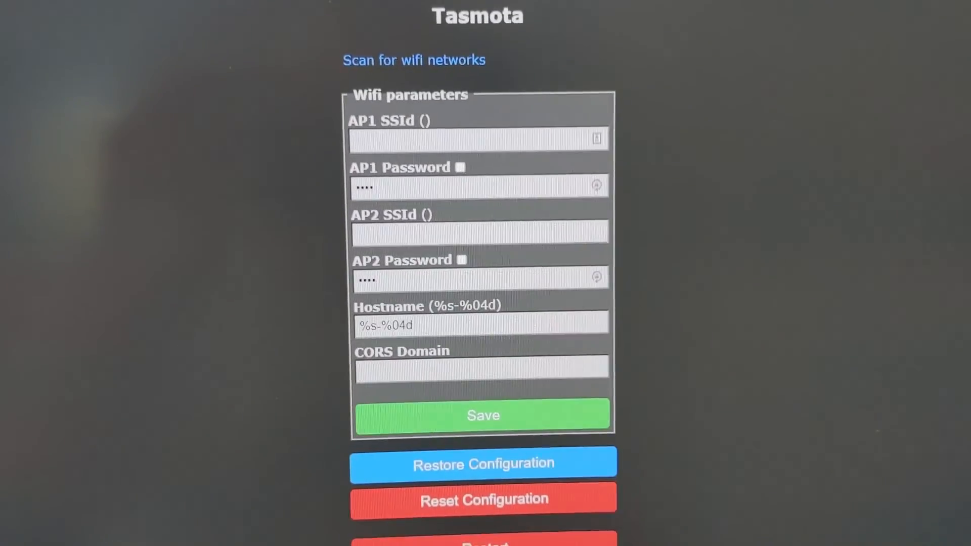